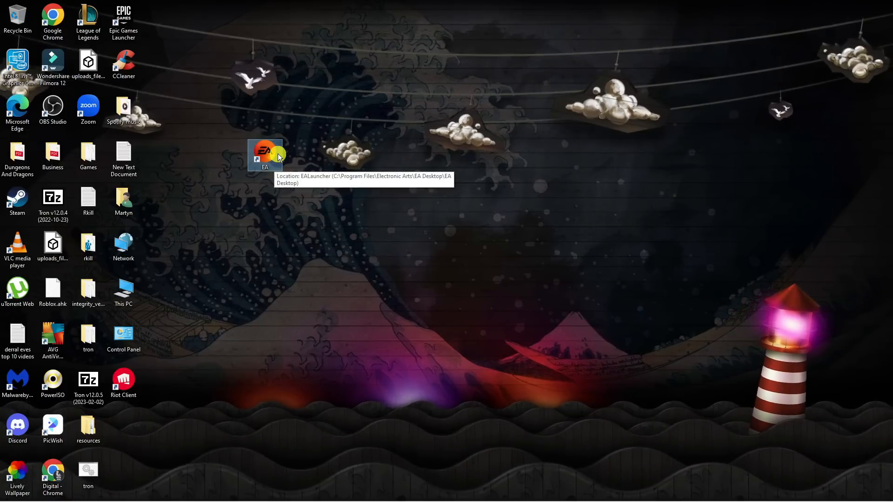
# Bring up the Properties window for the EA shortcut on the desktop.
pyautogui.rightClick(264, 151)
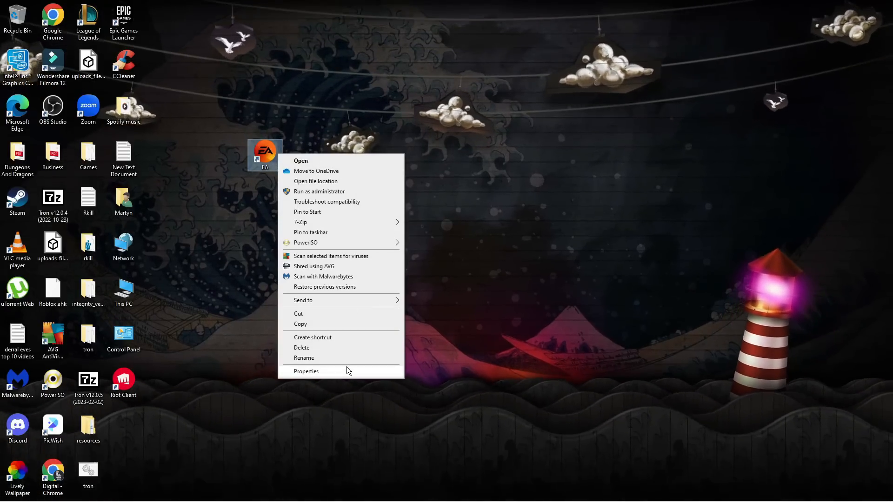
pyautogui.click(306, 371)
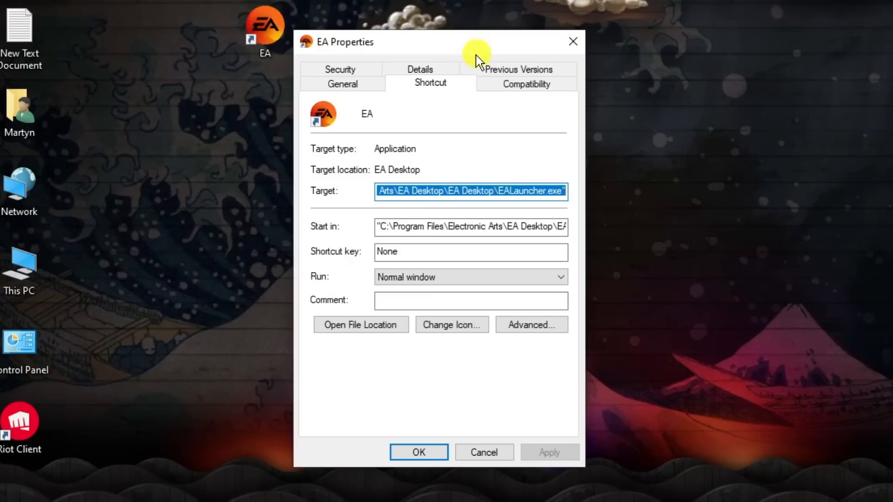
pyautogui.moveTo(511, 77)
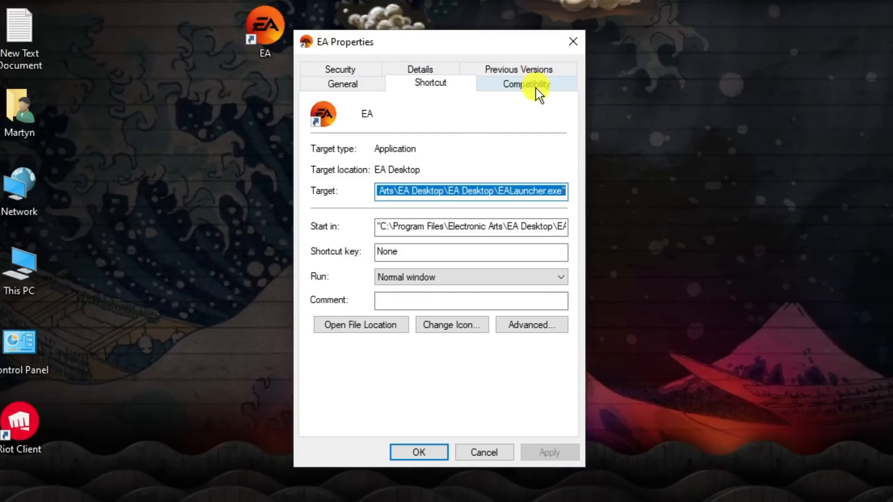
# Set the EA shortcut to Windows 7 compatibility mode with Run as administrator, and apply.
pyautogui.click(525, 84)
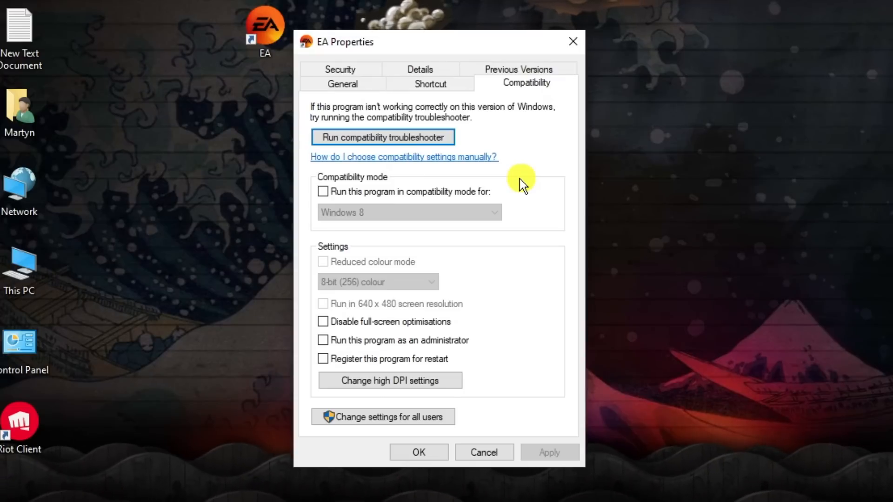
pyautogui.moveTo(342, 196)
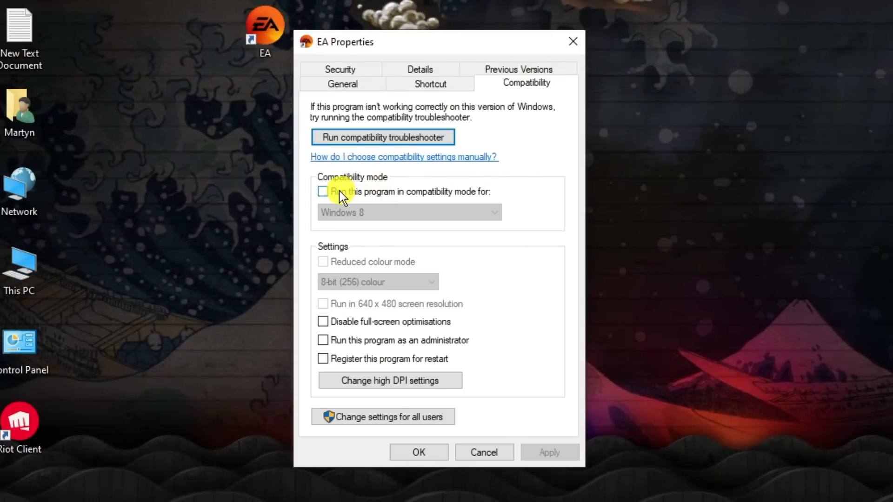
pyautogui.click(323, 191)
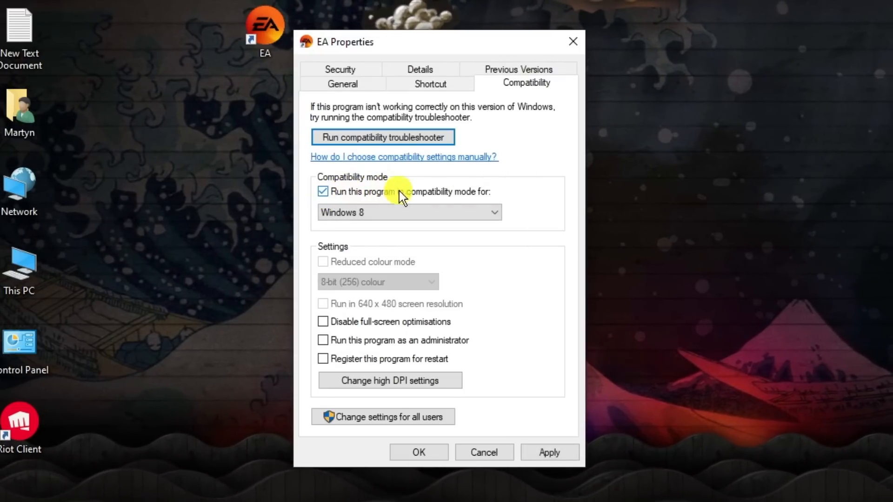
pyautogui.moveTo(505, 193)
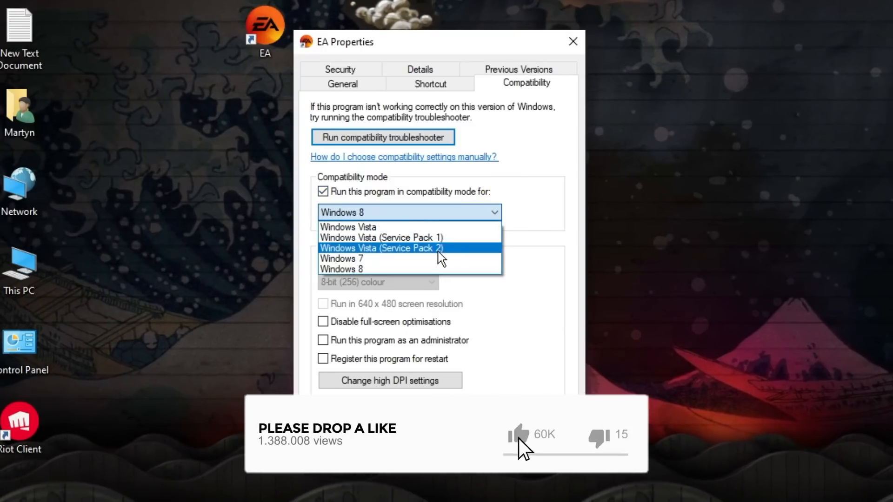
pyautogui.click(346, 258)
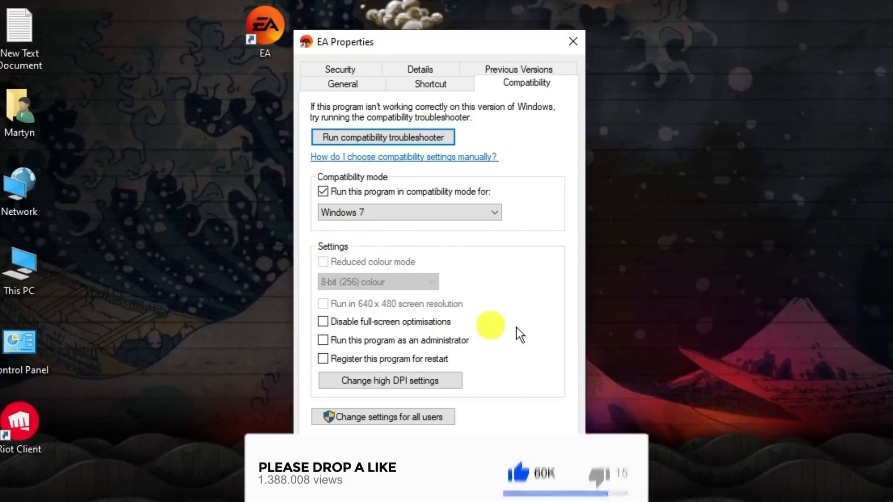
pyautogui.click(322, 340)
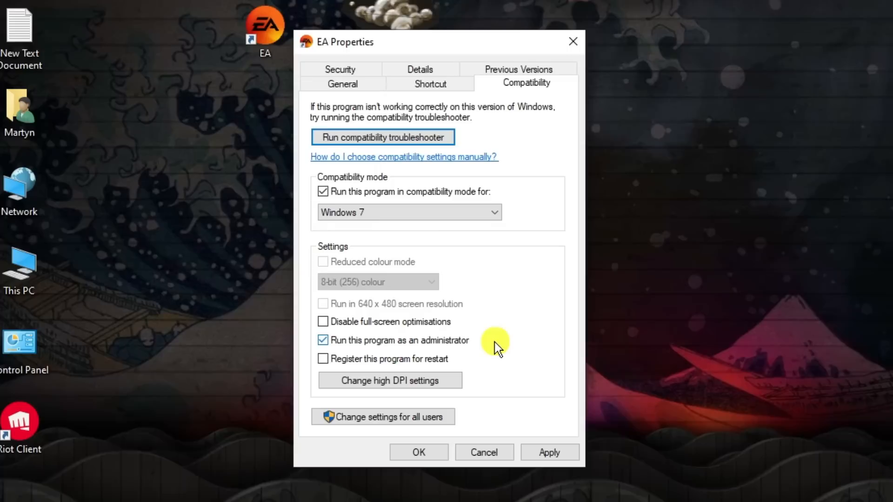
pyautogui.moveTo(510, 393)
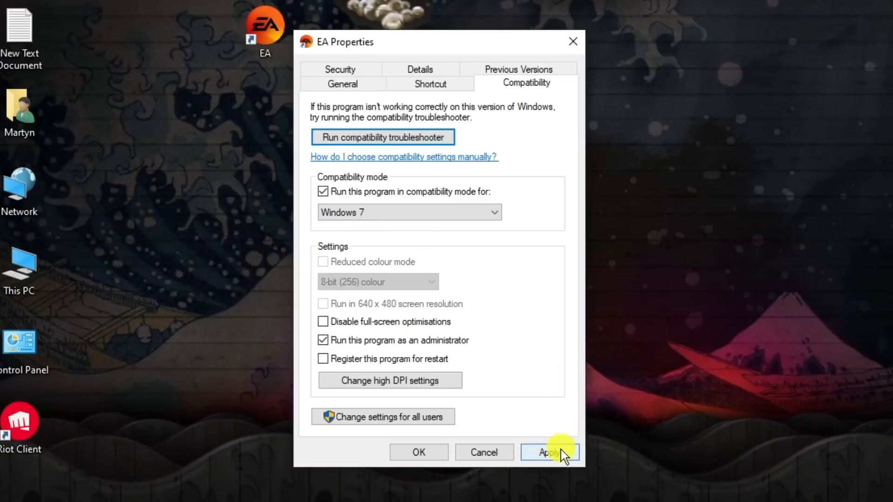
pyautogui.click(548, 452)
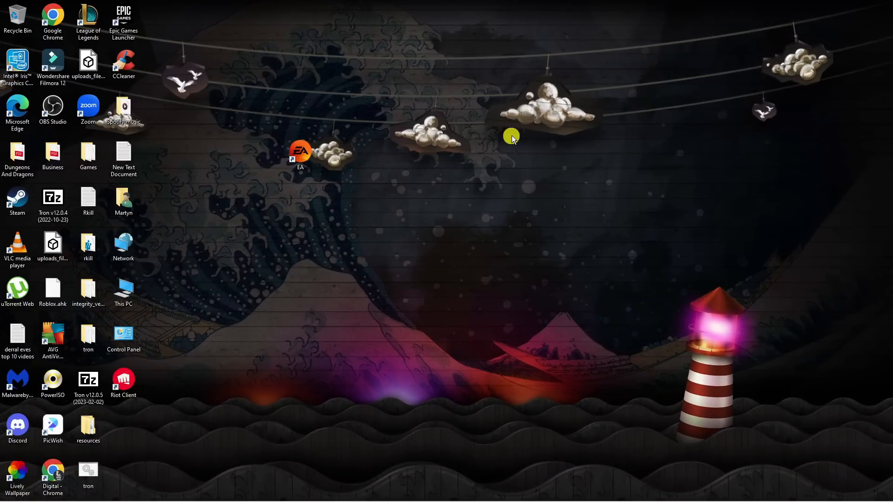
# Launch the Run dialog by searching 'run' from the taskbar search.
pyautogui.press('Win+r')
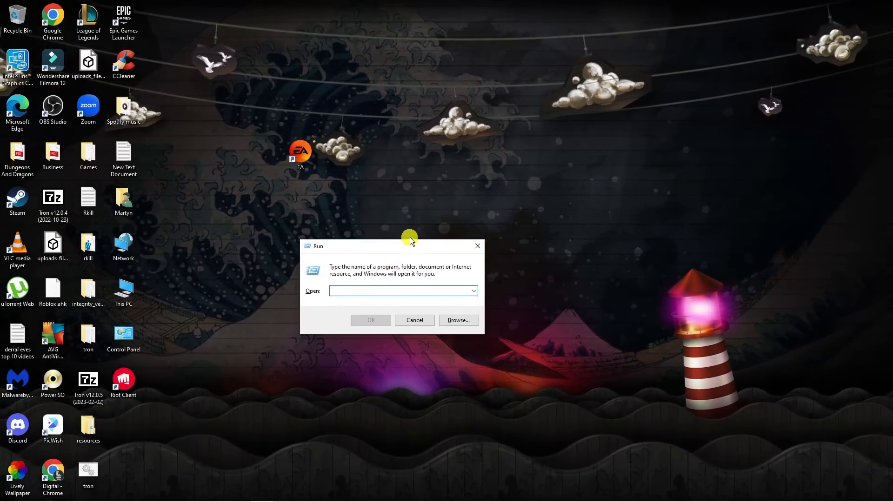
pyautogui.click(414, 320)
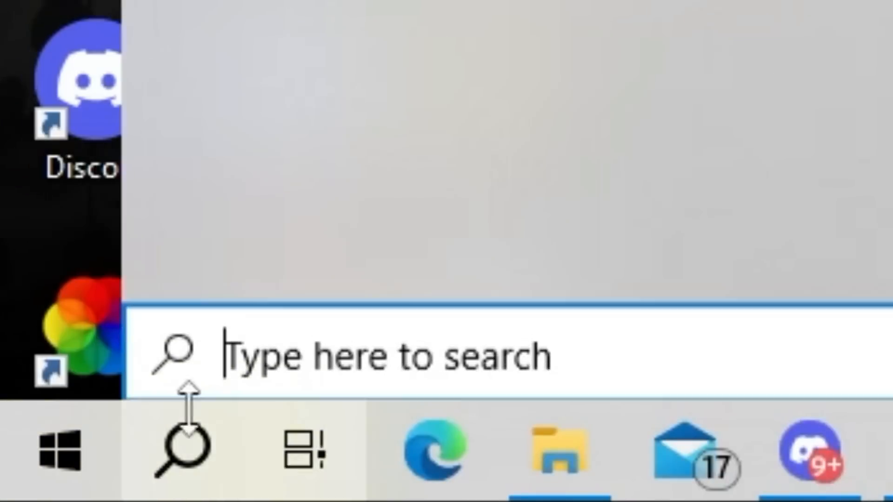
pyautogui.write('run')
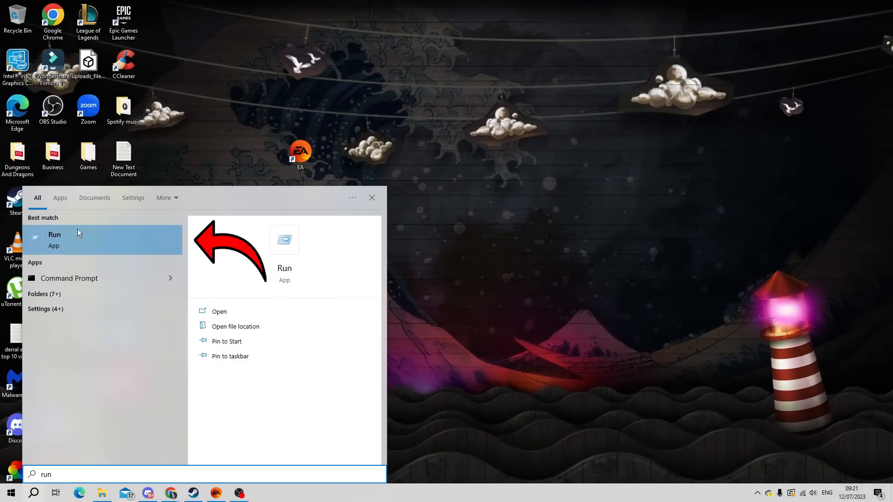
pyautogui.click(219, 312)
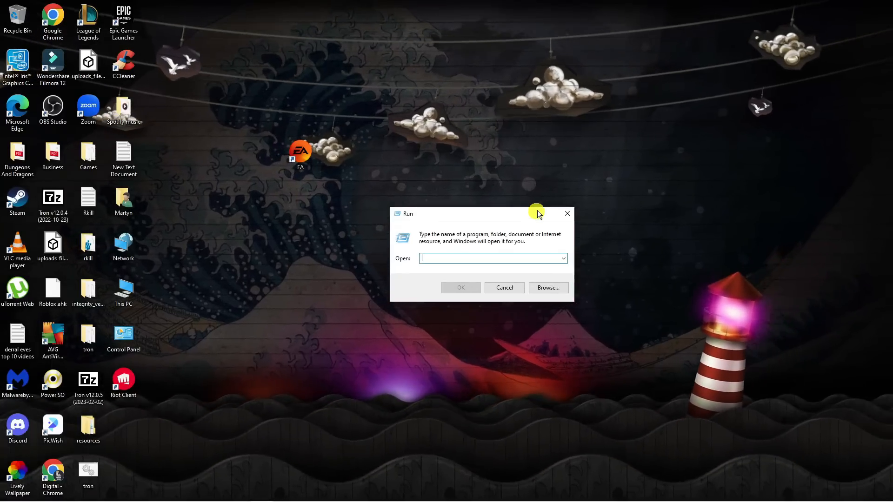
# Run %localappdata% to show the local AppData folder in File Explorer.
pyautogui.write('%')
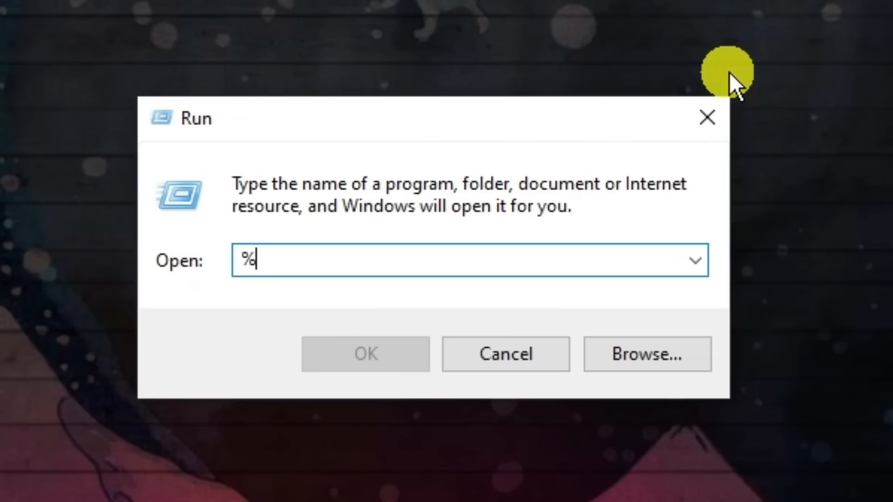
pyautogui.write('localappdat')
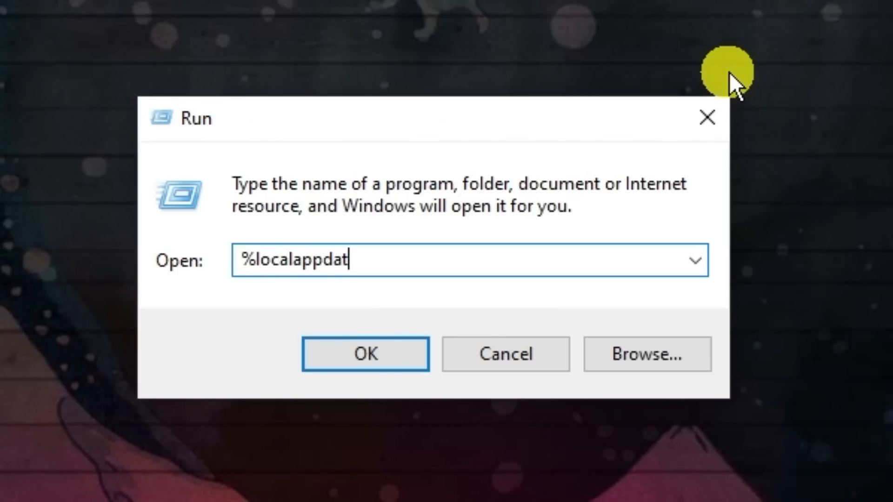
pyautogui.write('a%')
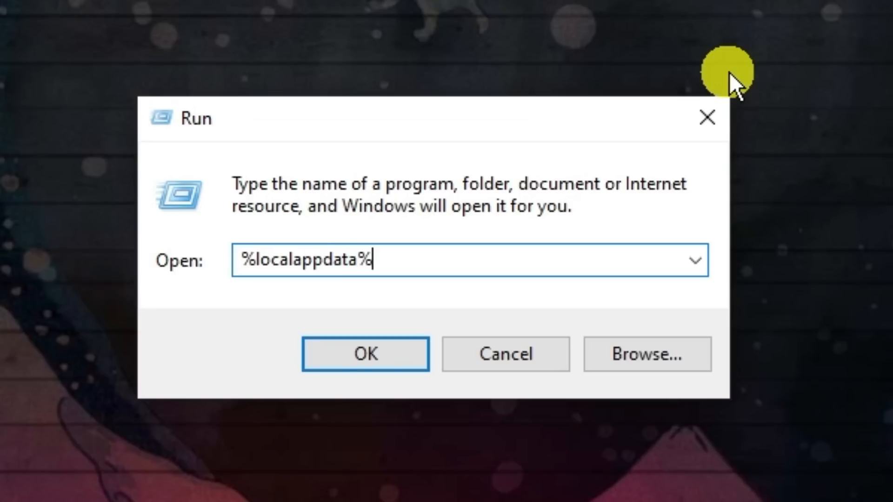
pyautogui.click(366, 353)
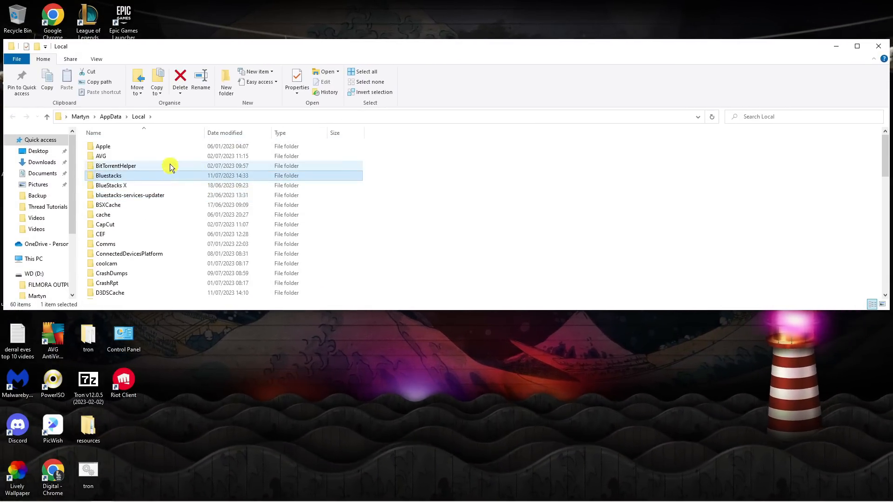
# Scroll the Local AppData listing down to the Electronic Arts folders.
pyautogui.click(101, 155)
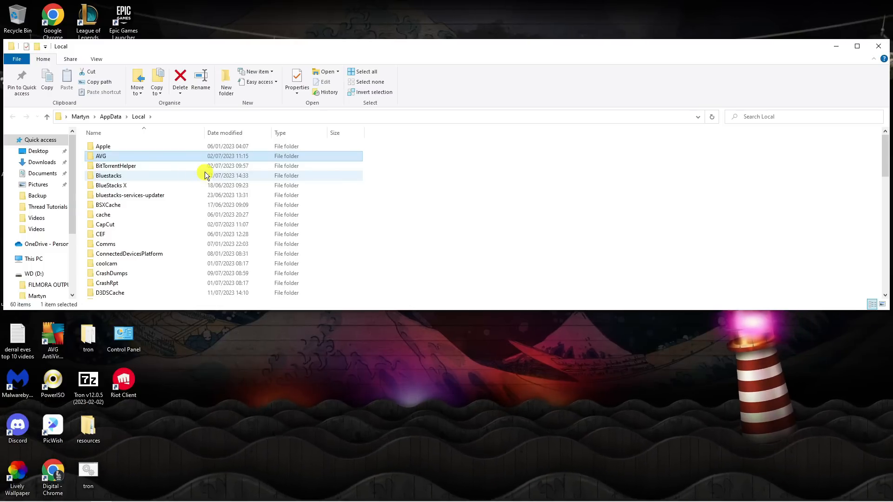
pyautogui.scroll(-3)
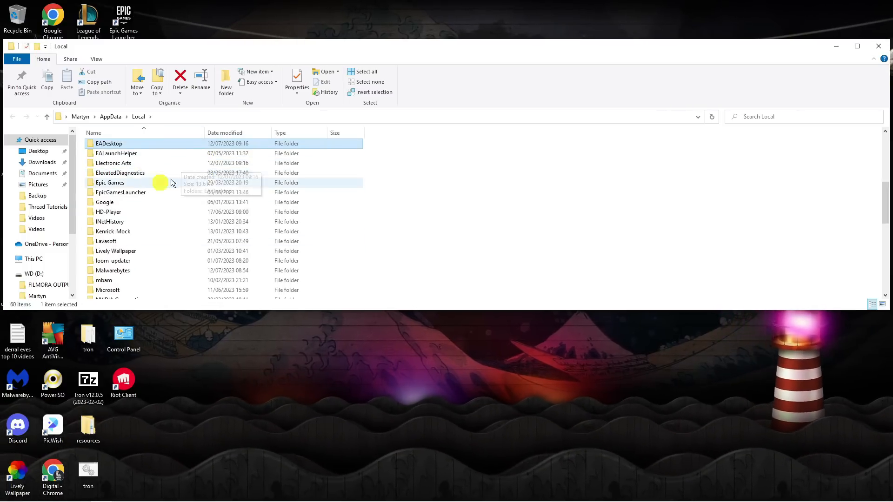
pyautogui.moveTo(160, 164)
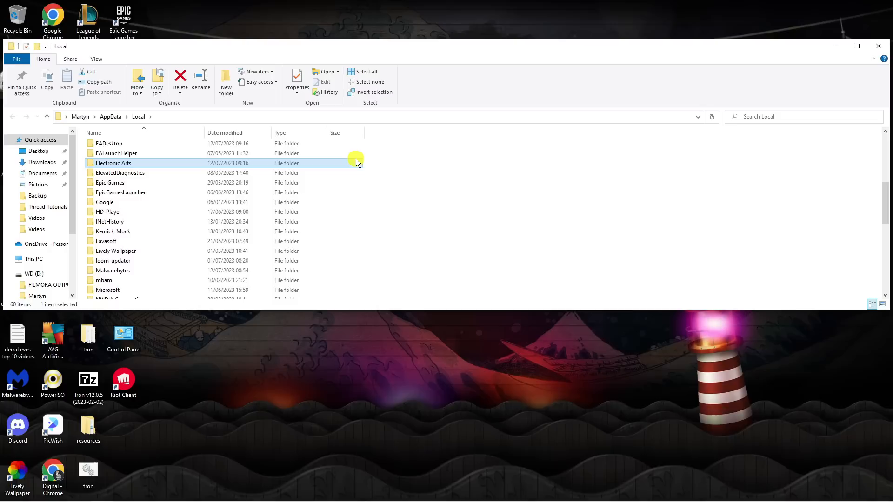
# Delete the Electronic Arts folder, closing EA from the tray to clear the in-use warning.
pyautogui.click(180, 79)
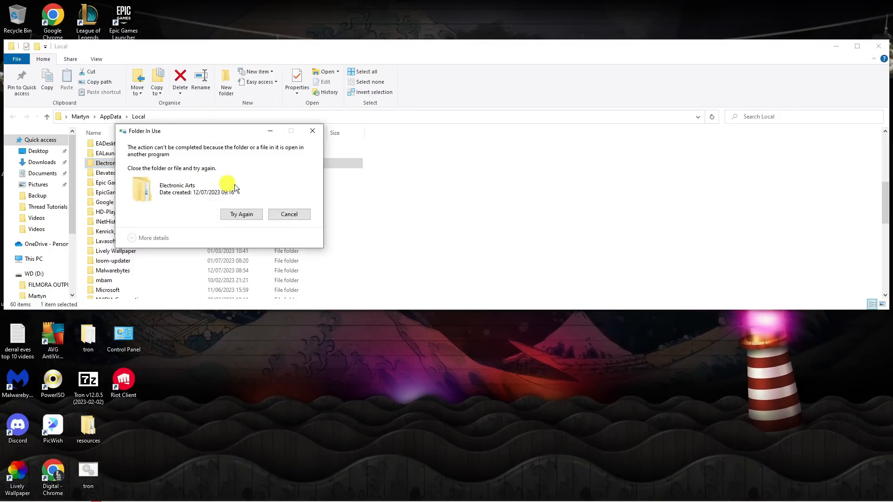
pyautogui.click(289, 214)
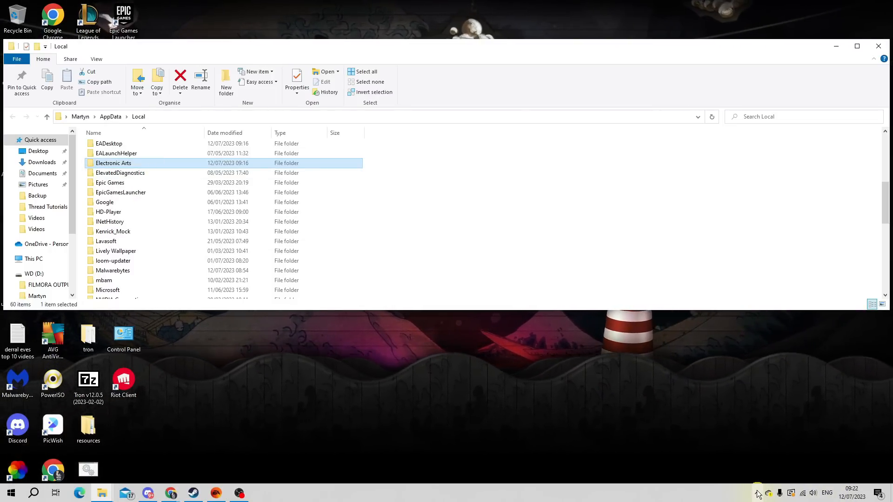
pyautogui.click(758, 492)
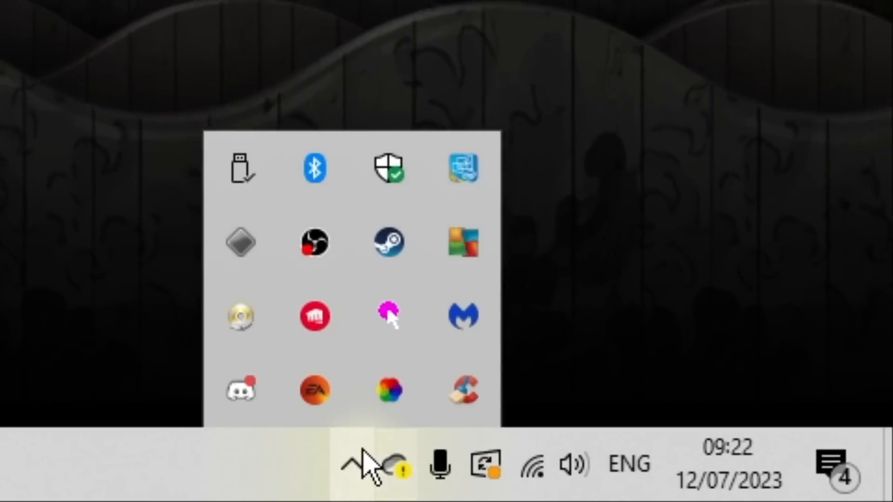
pyautogui.moveTo(313, 391)
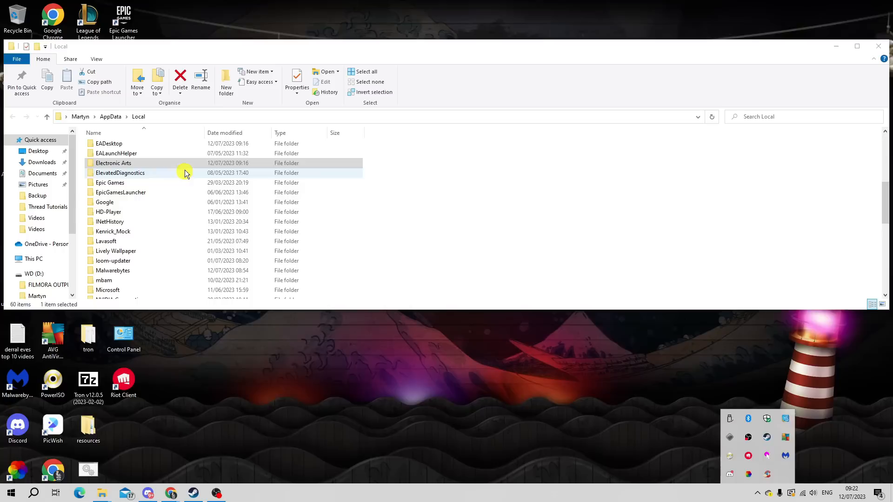
pyautogui.click(180, 79)
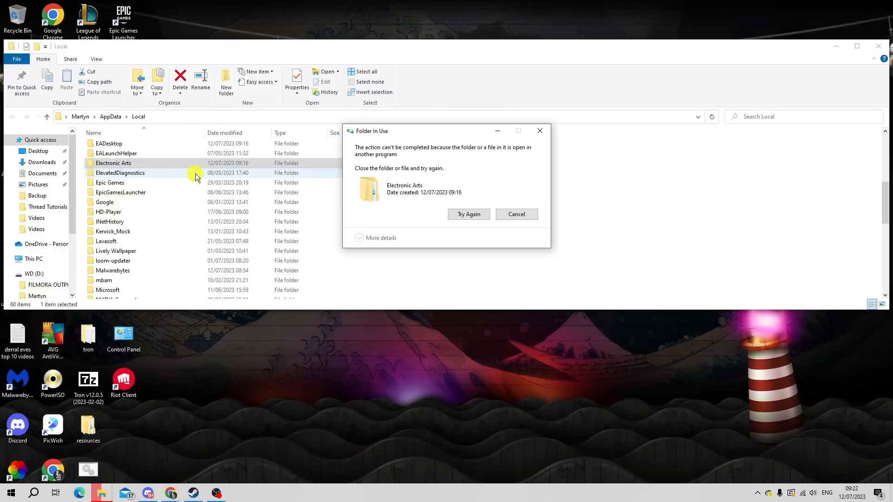
pyautogui.click(516, 214)
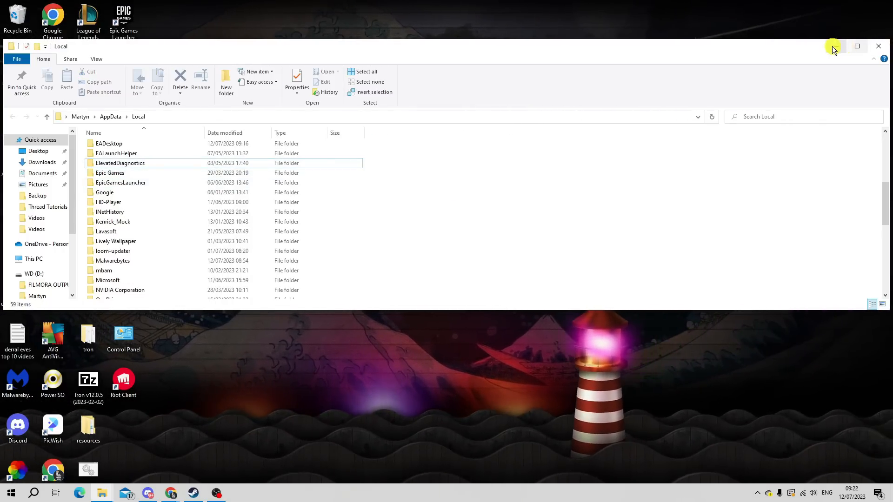
# Minimise Explorer and empty the Recycle Bin from the desktop.
pyautogui.click(878, 46)
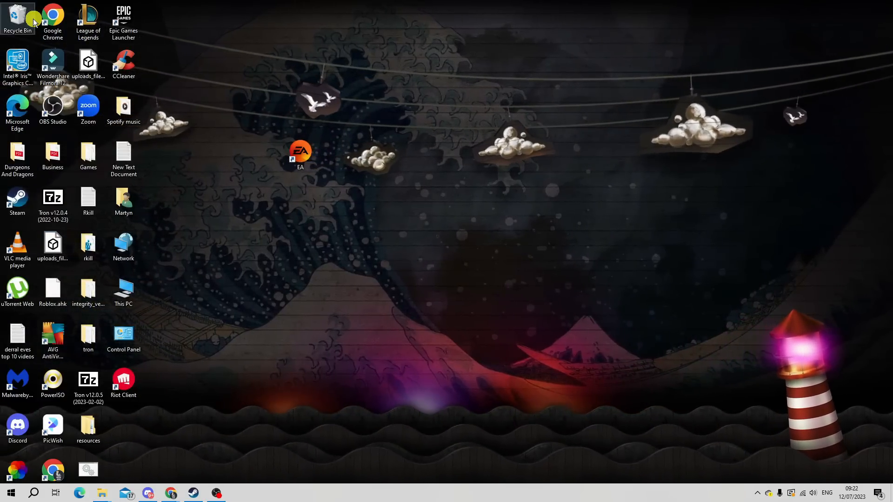
pyautogui.rightClick(17, 14)
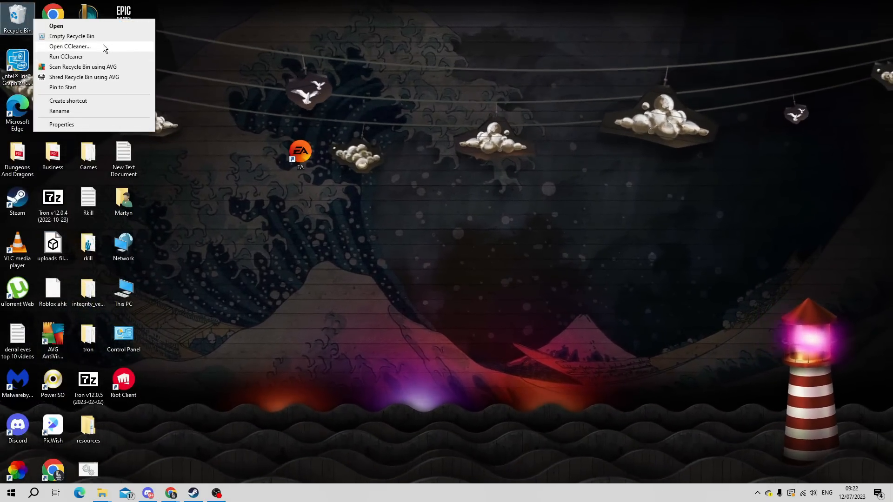
pyautogui.click(447, 185)
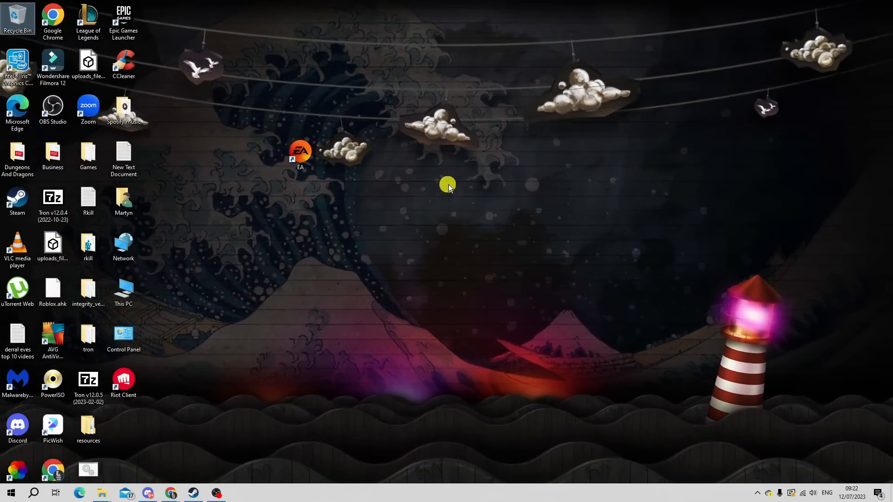
pyautogui.moveTo(320, 151)
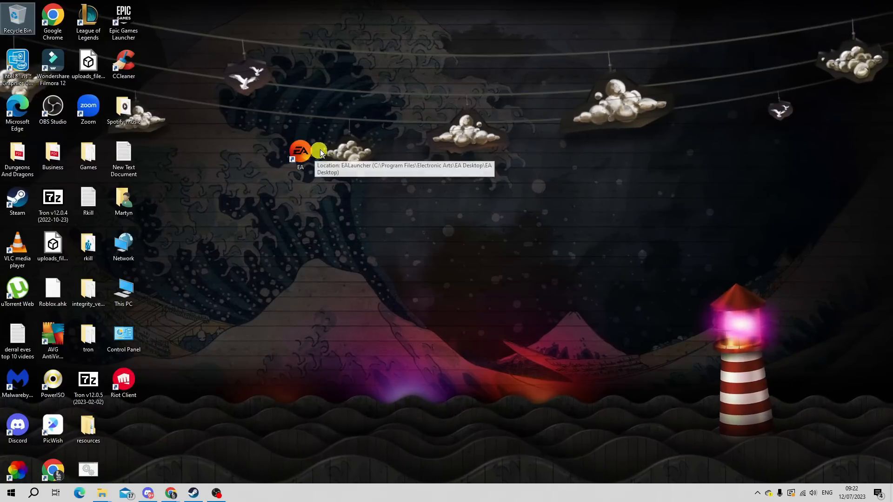
pyautogui.moveTo(345, 145)
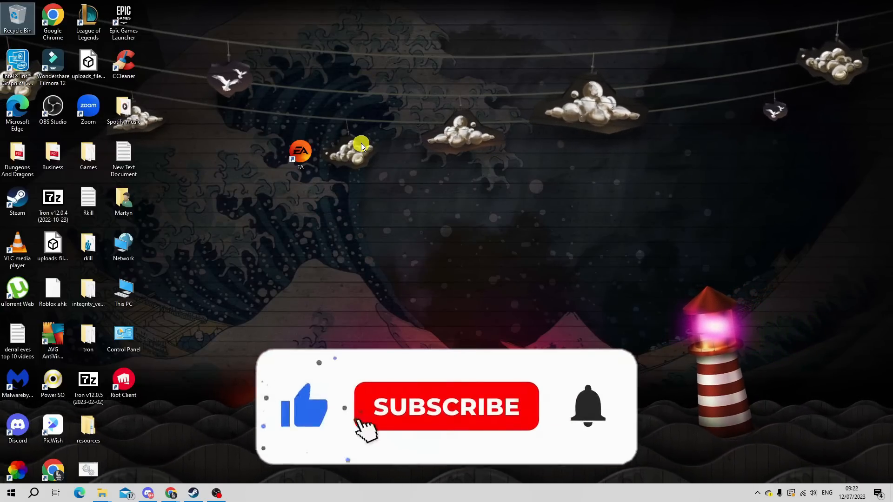
pyautogui.click(446, 406)
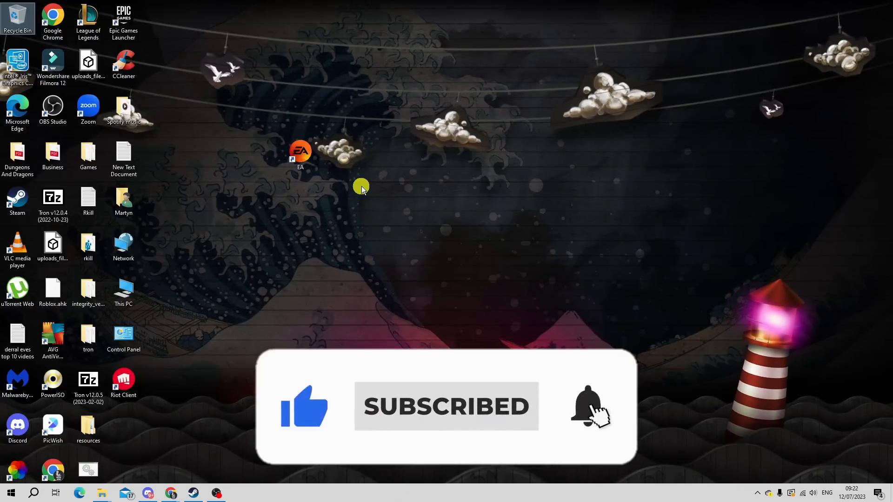